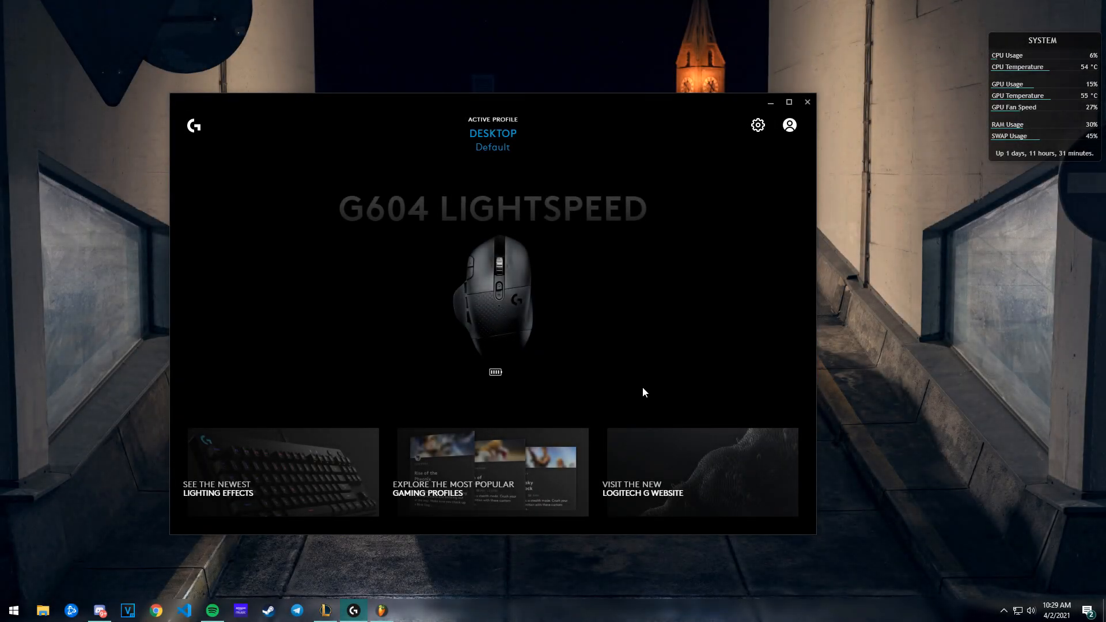
{"action": "mouse_move", "coordinate": [615, 356]}
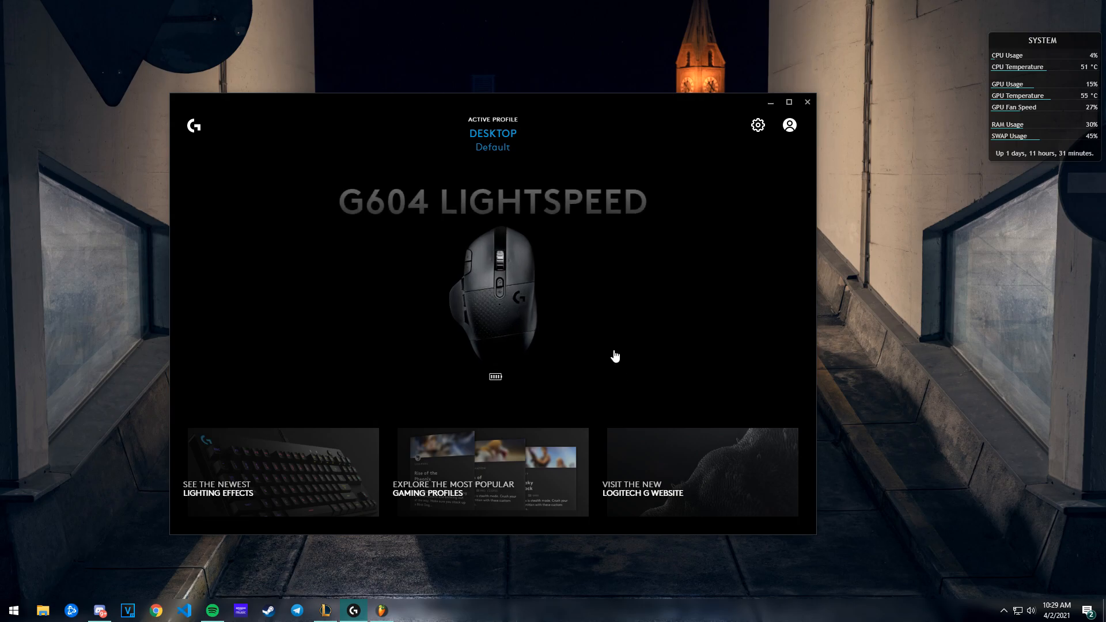
{"action": "mouse_move", "coordinate": [576, 309]}
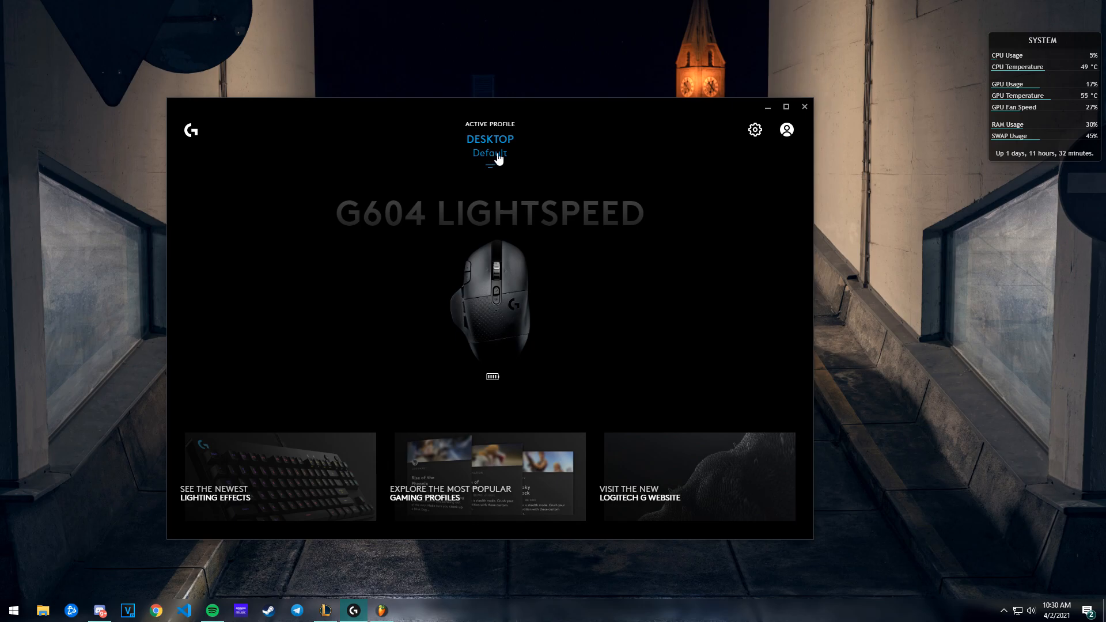
- Add a desktop profile named 'CSGO' beside Default, then return to the G604 home screen
{"action": "left_click", "coordinate": [489, 146]}
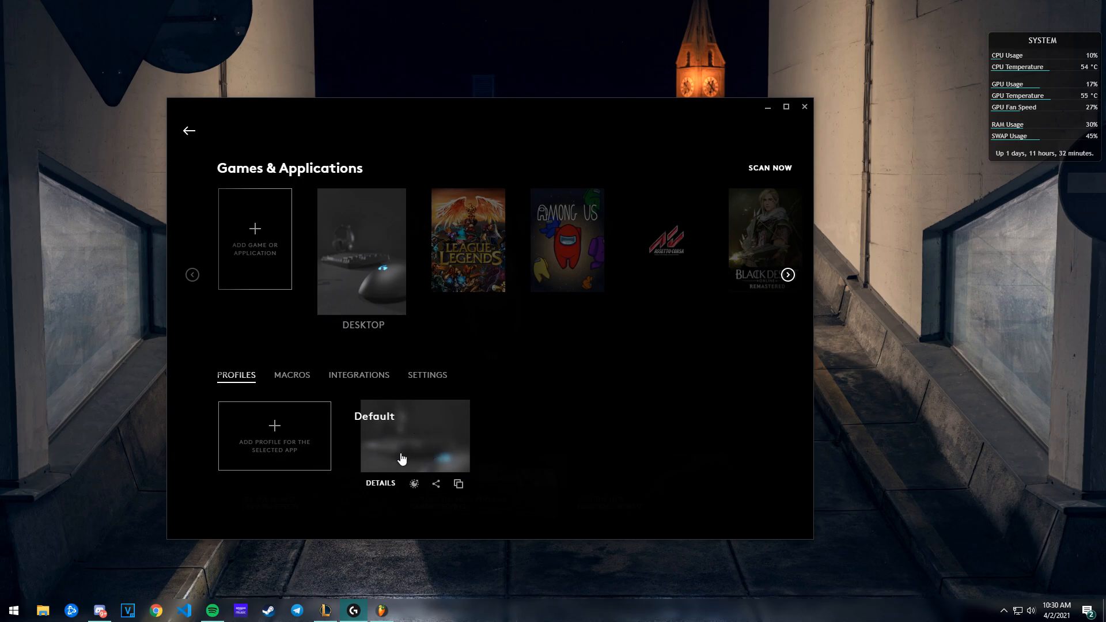
{"action": "mouse_move", "coordinate": [273, 437]}
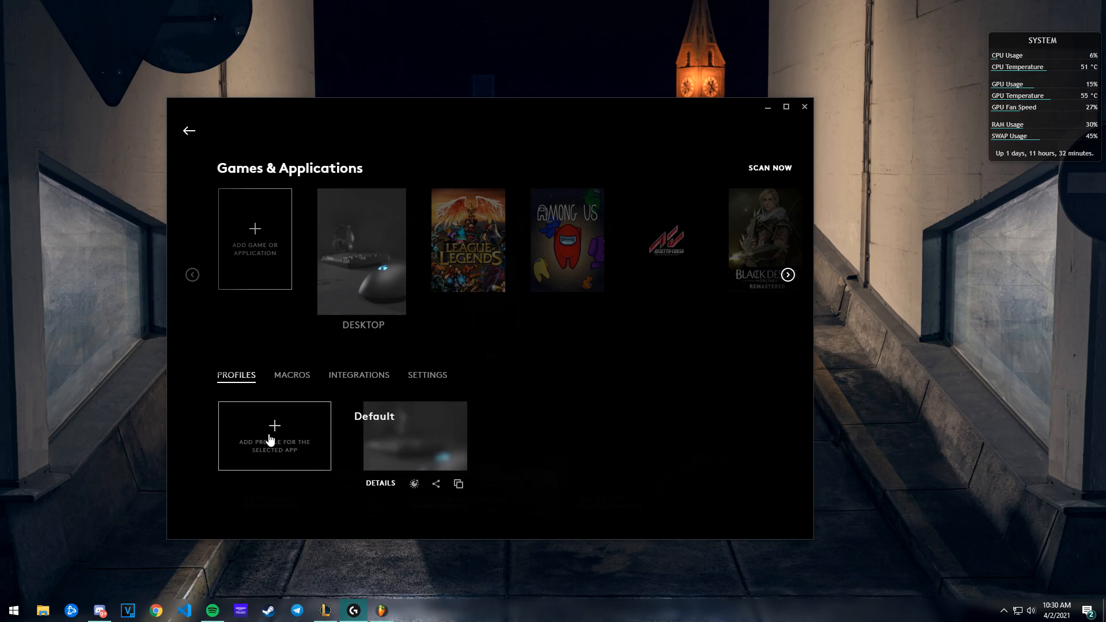
{"action": "left_click", "coordinate": [275, 436]}
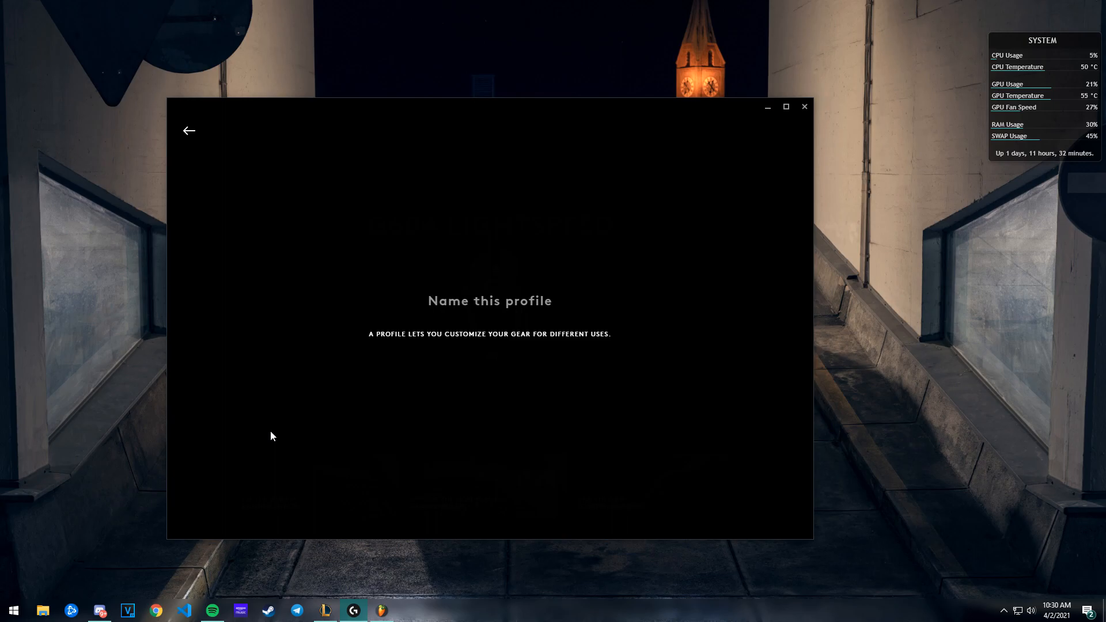
{"action": "type", "text": "CSGO"}
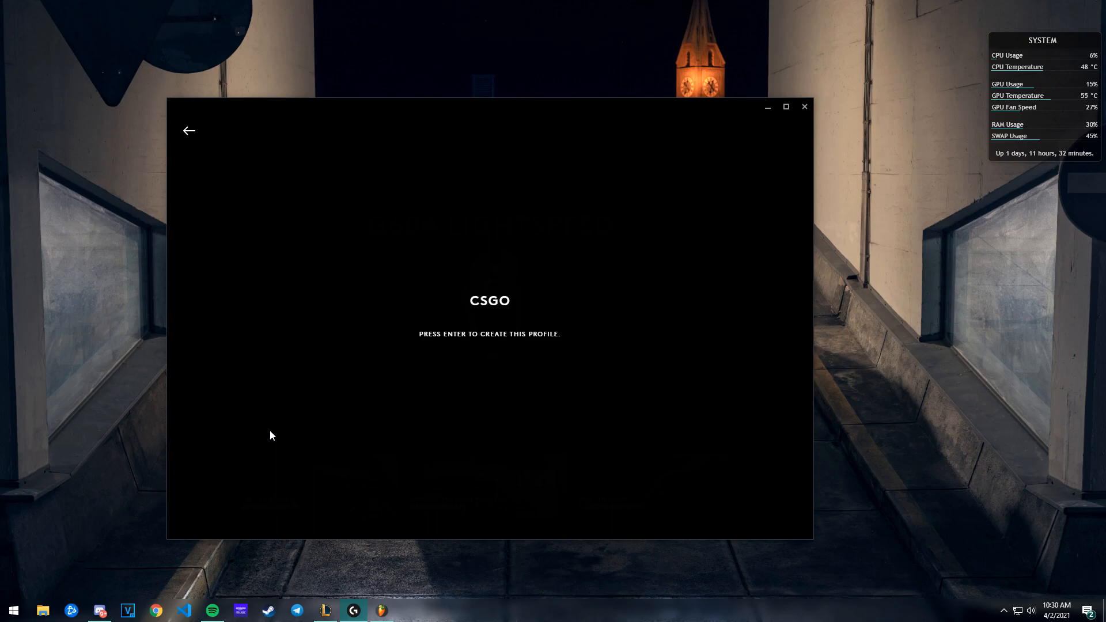
{"action": "key", "text": "enter"}
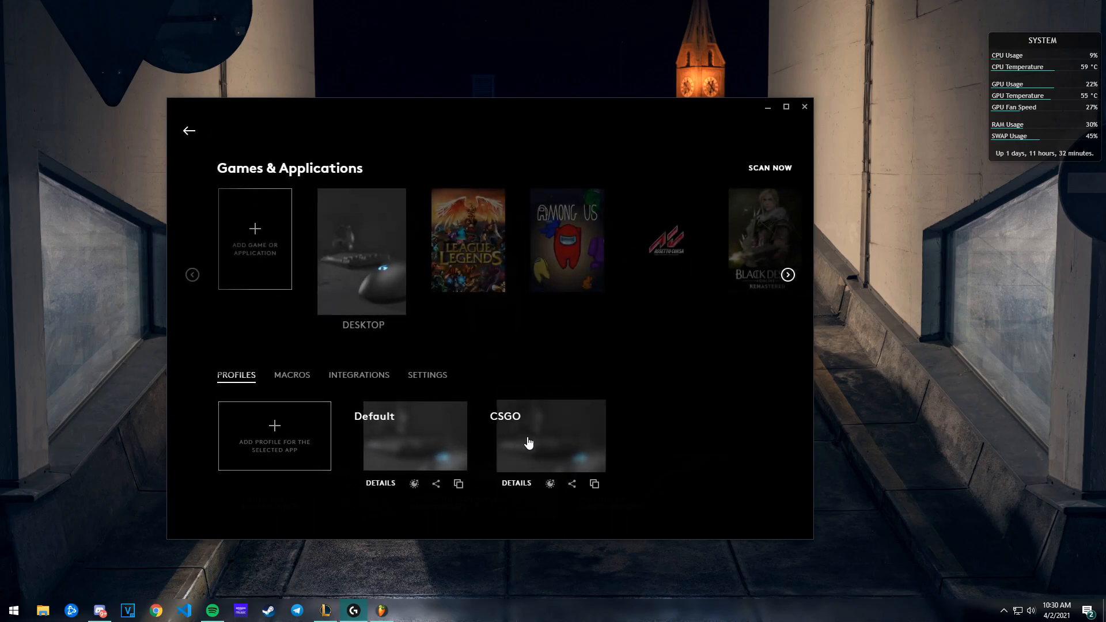
{"action": "left_click", "coordinate": [189, 131]}
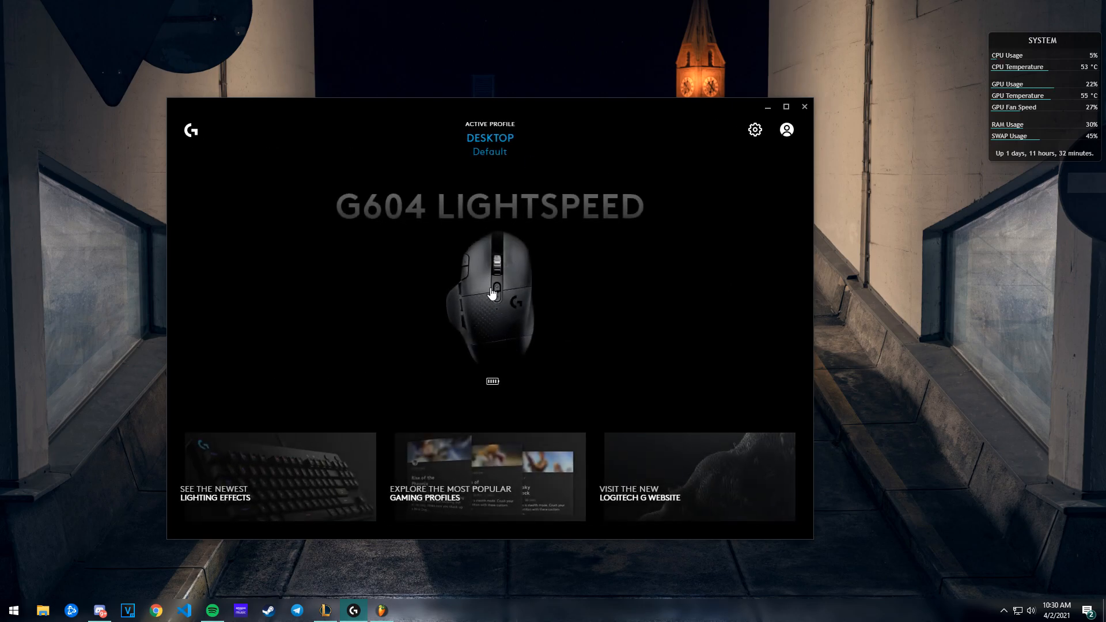
- Open the G604 Default profile's assignments and scroll the System controls list
{"action": "left_click", "coordinate": [492, 293]}
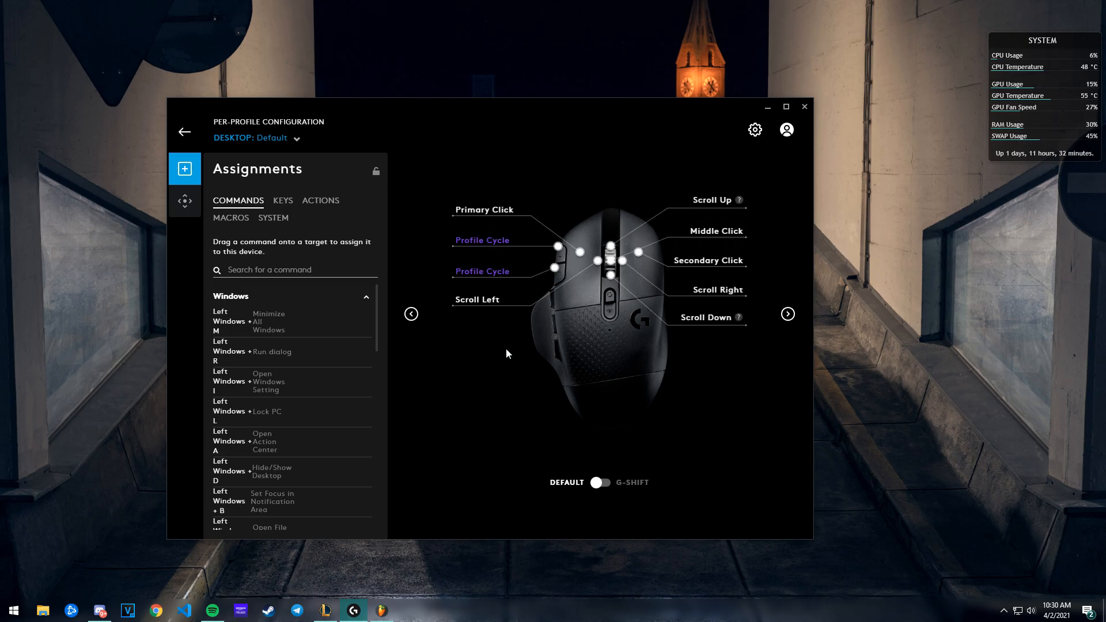
{"action": "left_click", "coordinate": [231, 217]}
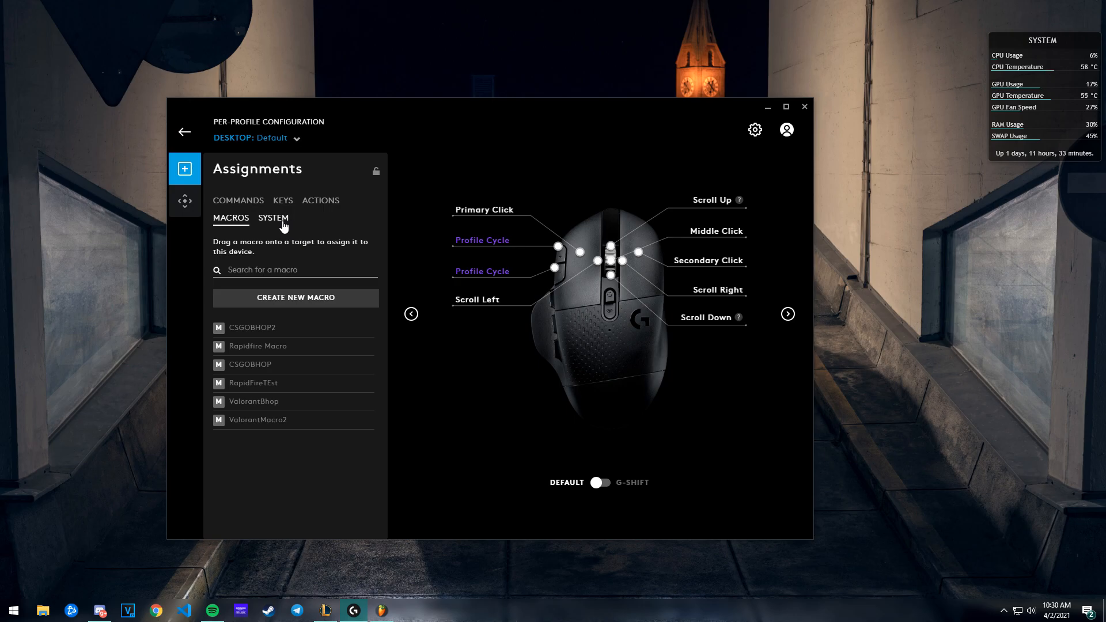
{"action": "left_click", "coordinate": [274, 218]}
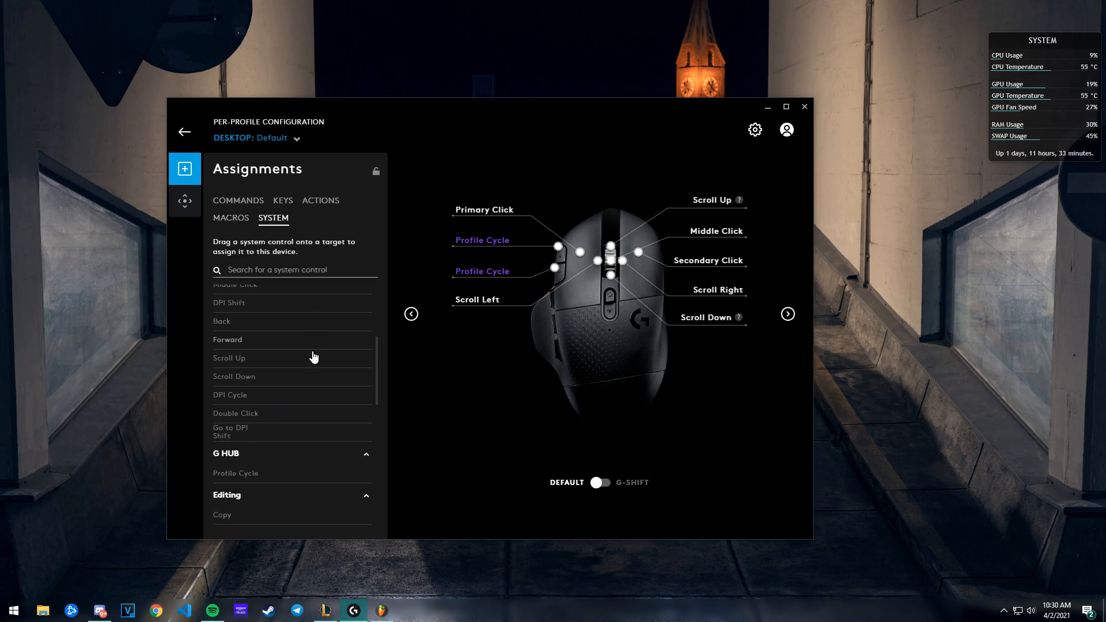
{"action": "scroll", "scroll_direction": "down", "scroll_amount": 3}
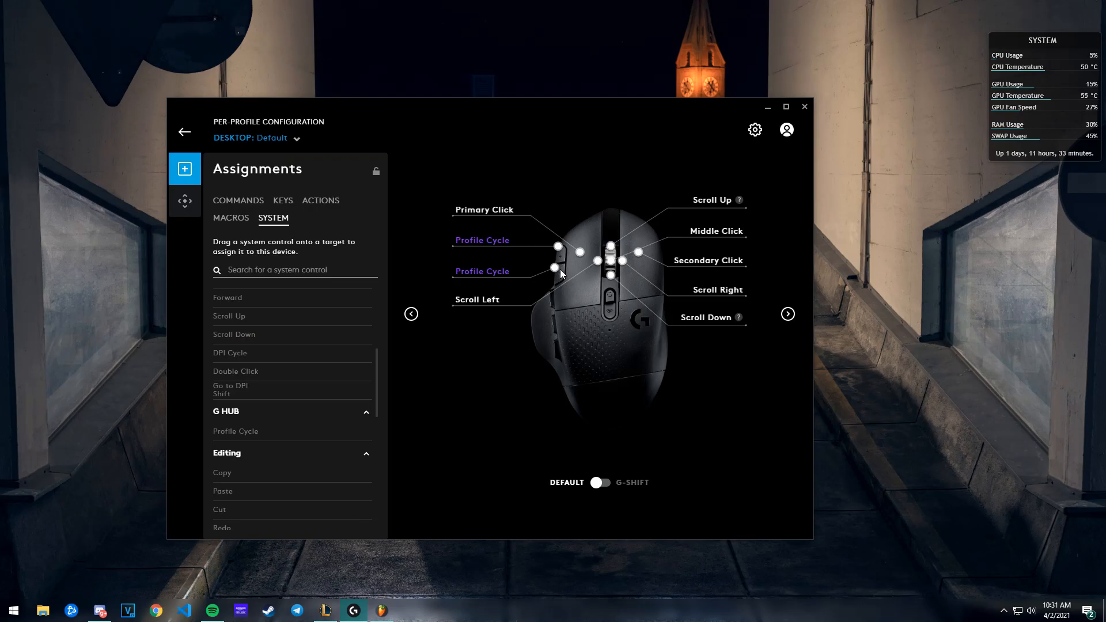
{"action": "mouse_move", "coordinate": [560, 261]}
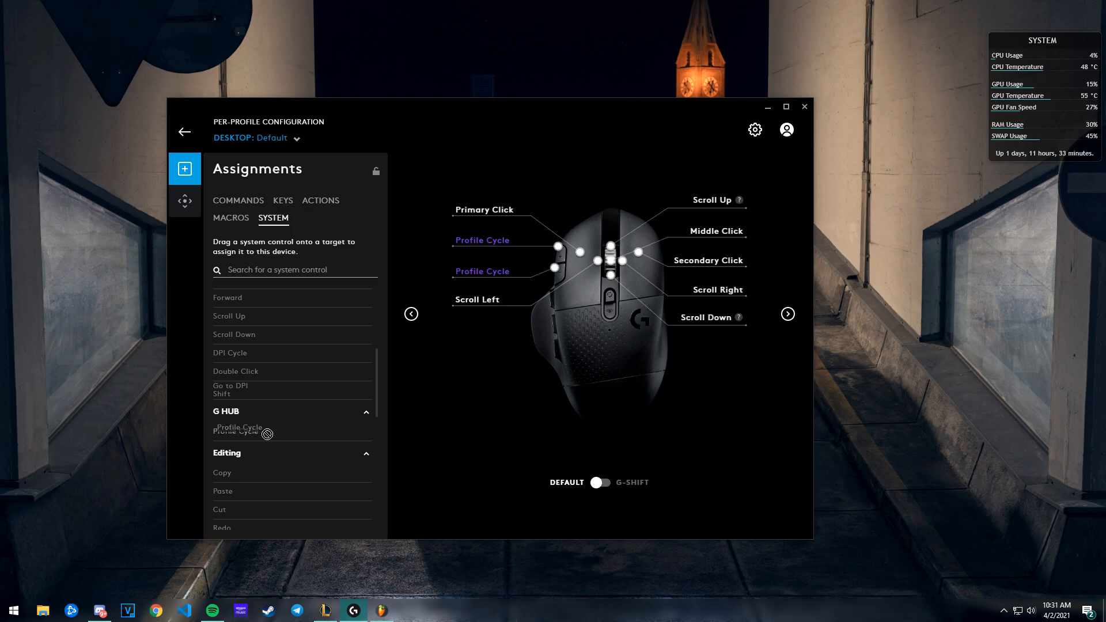
- Drag Profile Cycle from the System list onto a G604 side button
{"action": "left_click_drag", "start_coordinate": [243, 431], "coordinate": [559, 252]}
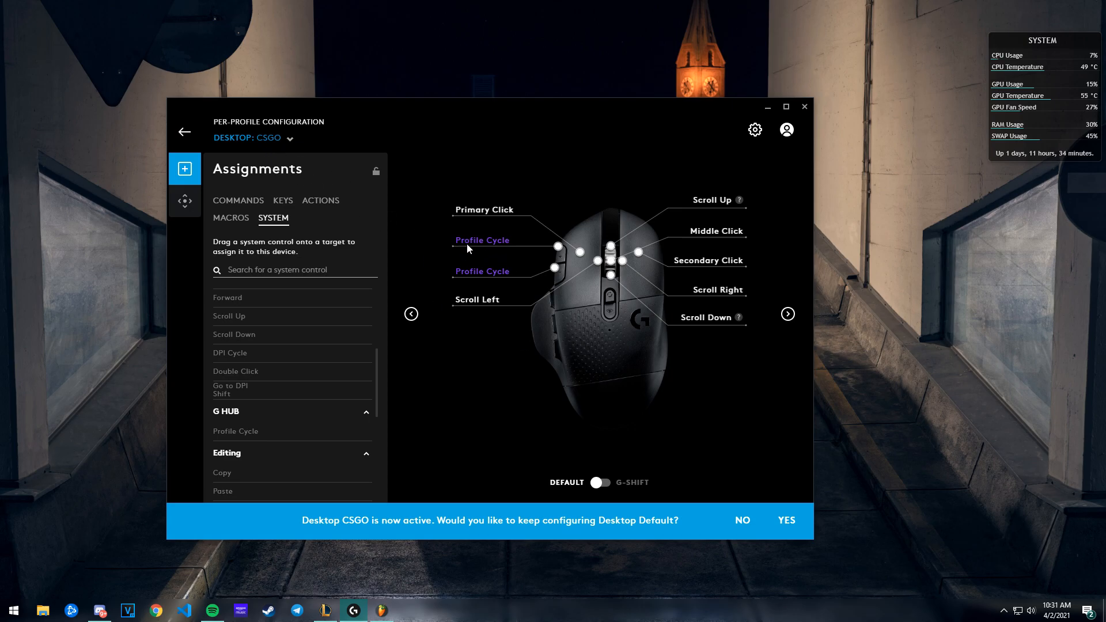
{"action": "mouse_move", "coordinate": [513, 258]}
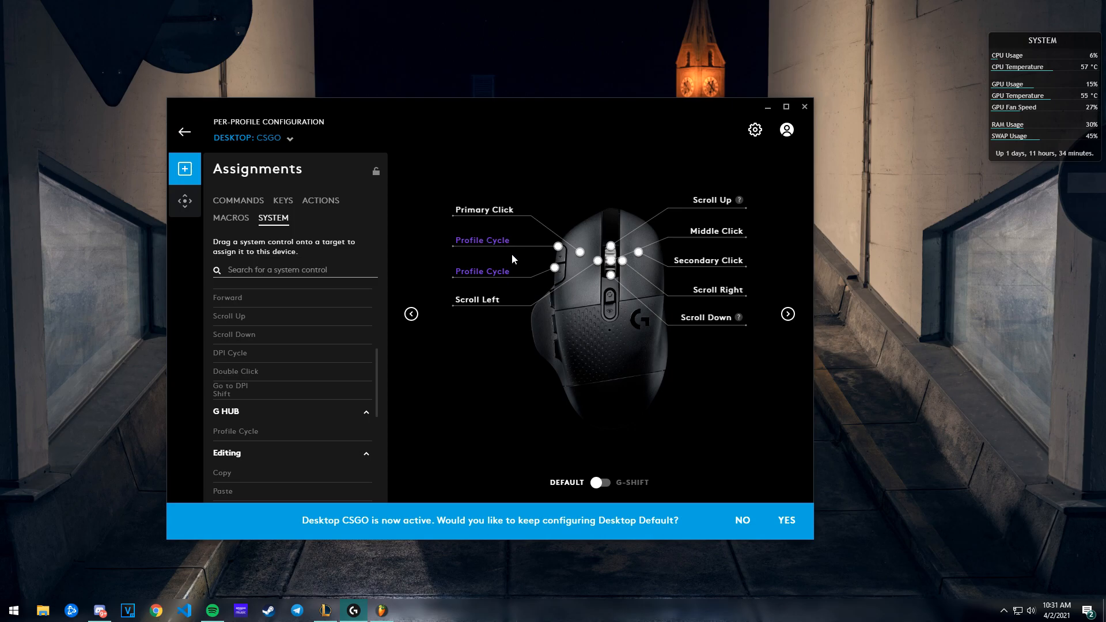
- Answer the profile banner and show CSGO's side buttons 1–3 (Forward, Back, DPI Shift)
{"action": "left_click", "coordinate": [742, 521]}
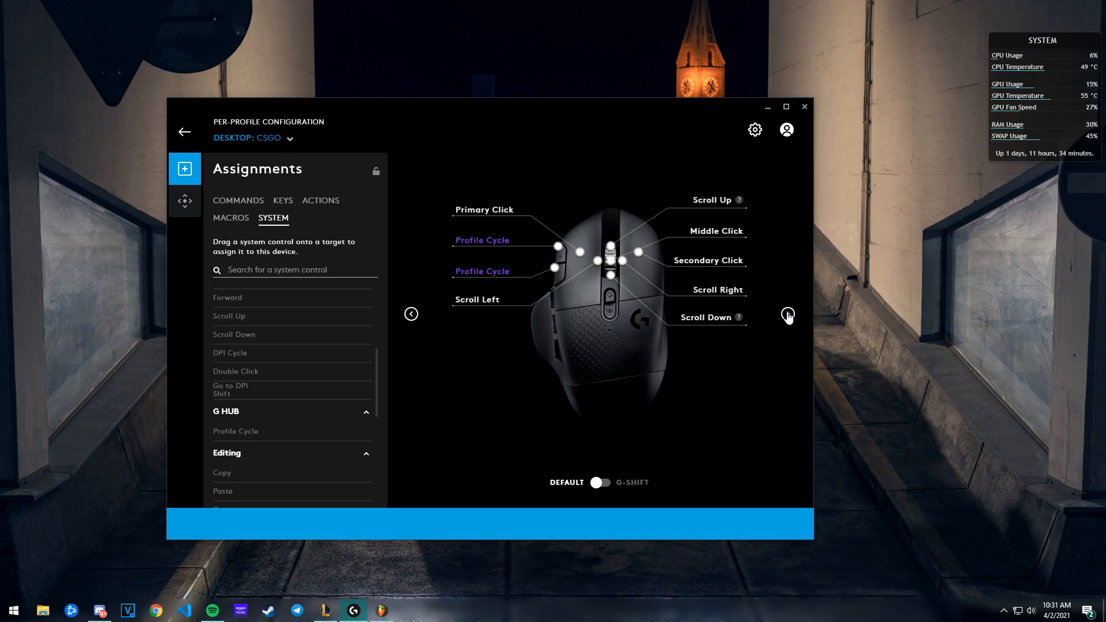
{"action": "left_click", "coordinate": [788, 314]}
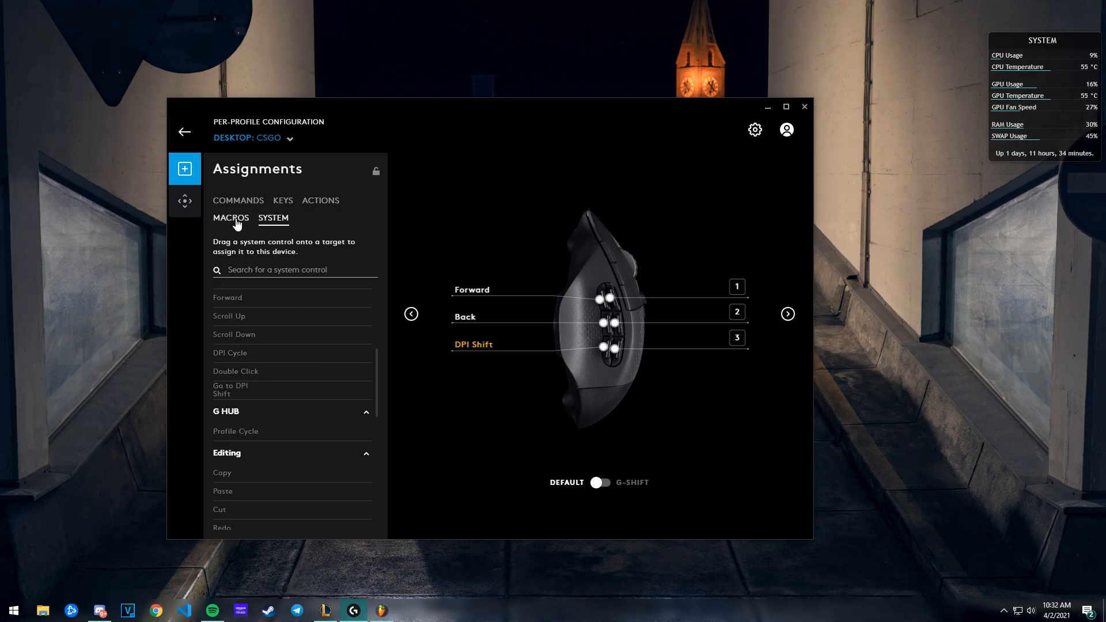
- Assign Rapidfire Macro from the Macros list to CSGO side button 1
{"action": "left_click", "coordinate": [230, 217]}
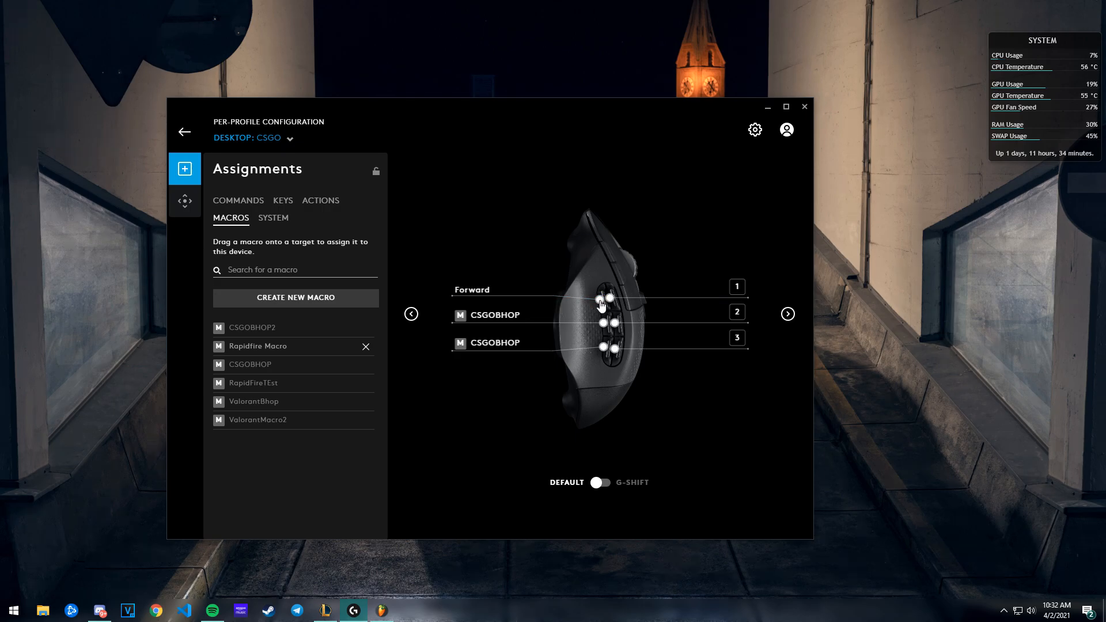
{"action": "left_click_drag", "start_coordinate": [258, 346], "coordinate": [600, 288]}
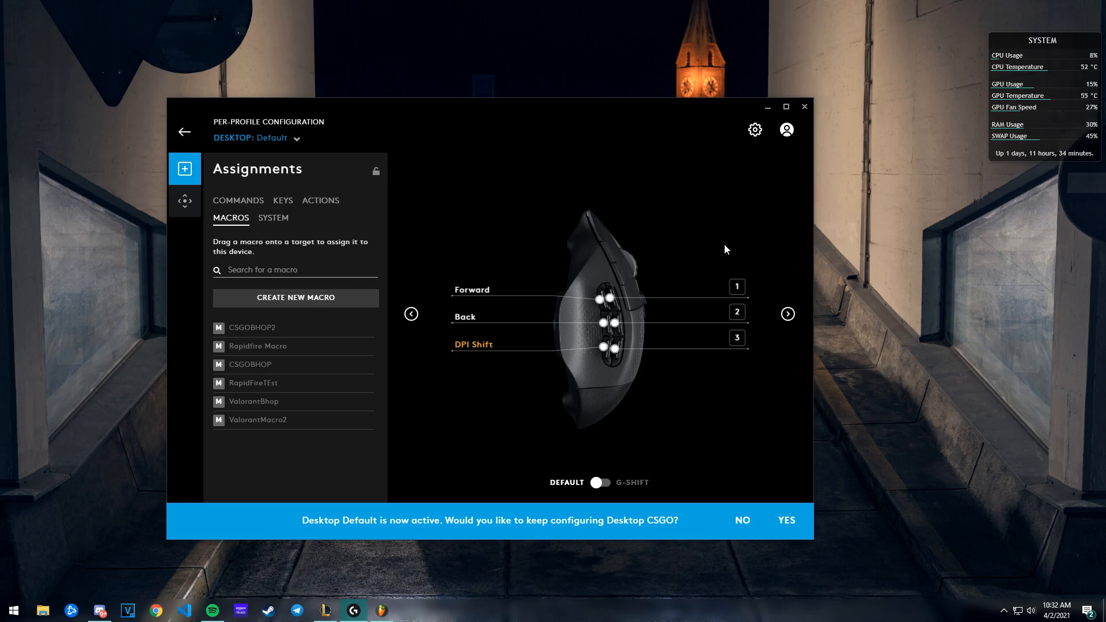
{"action": "mouse_move", "coordinate": [654, 338]}
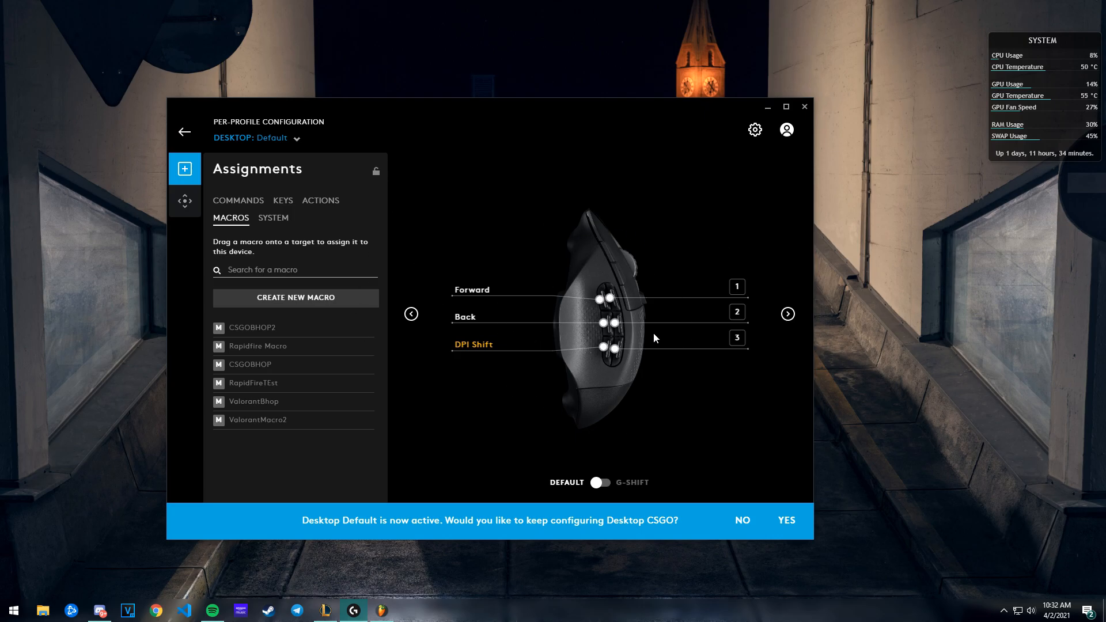
{"action": "mouse_move", "coordinate": [534, 237]}
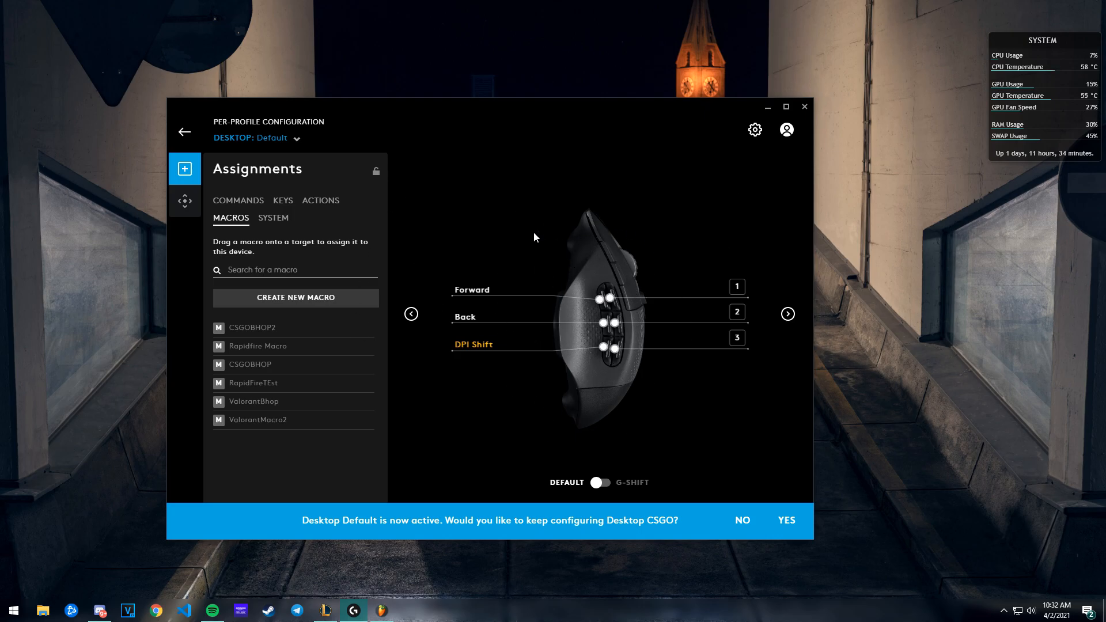
- Choose to keep configuring Desktop CSGO on the active-profile banner
{"action": "left_click", "coordinate": [786, 519]}
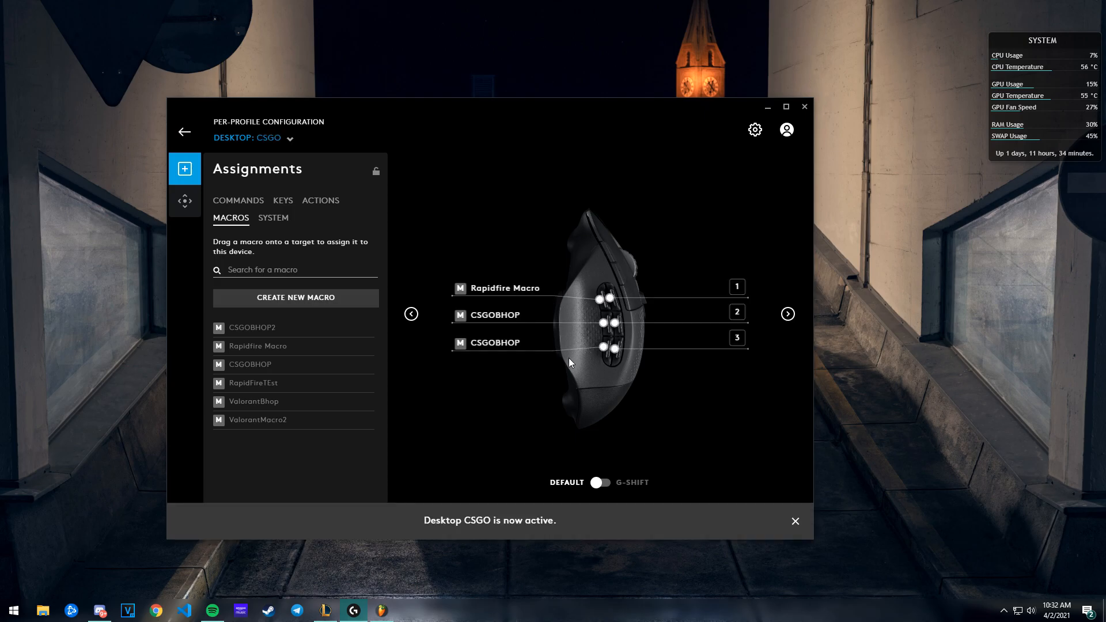